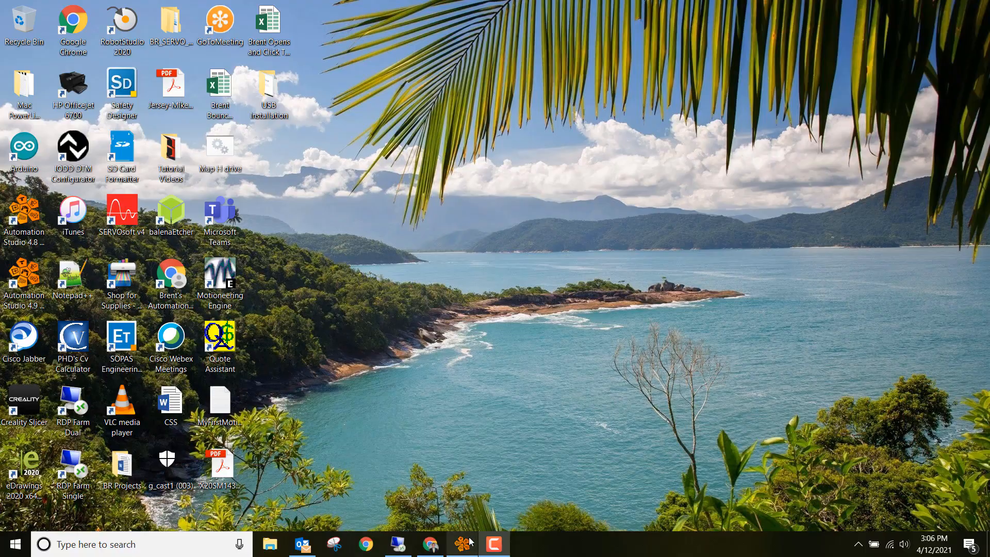
Step: Bring My_New_Project_1 with its three-rung Cyclic ladder program to the front
{"action": "left_click", "coordinate": [461, 544]}
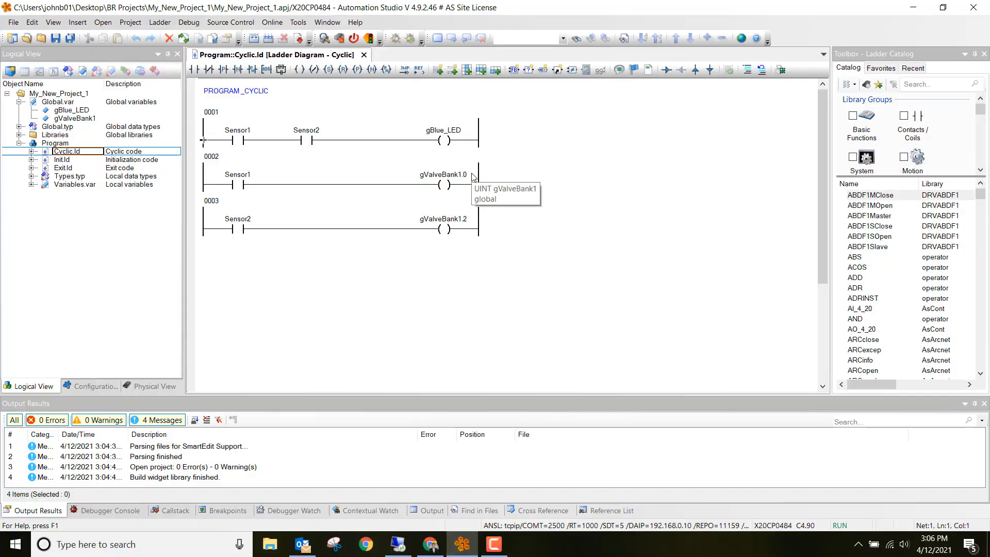
{"action": "mouse_move", "coordinate": [198, 305]}
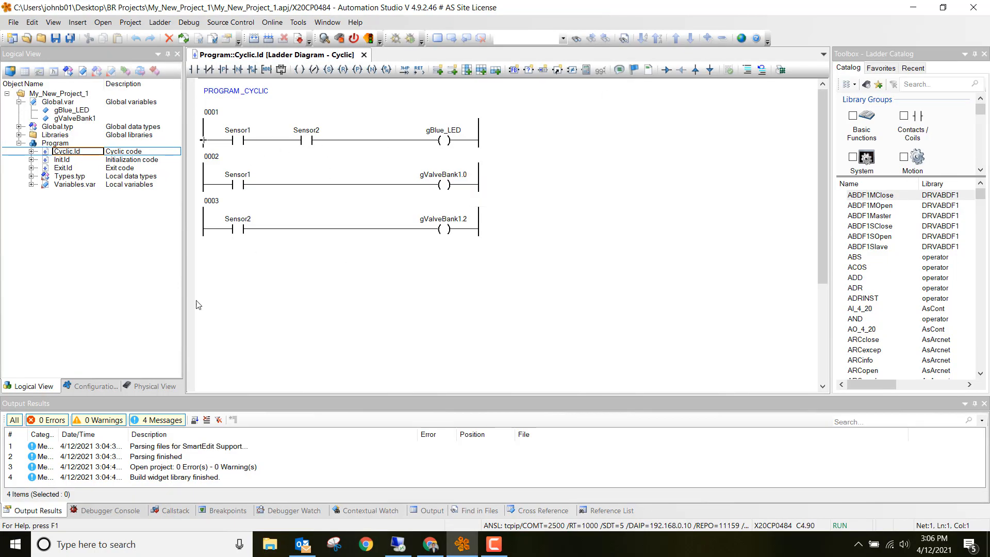
Step: Open the X20CP0484 controller's Configuration from the Physical View
{"action": "left_click", "coordinate": [150, 386]}
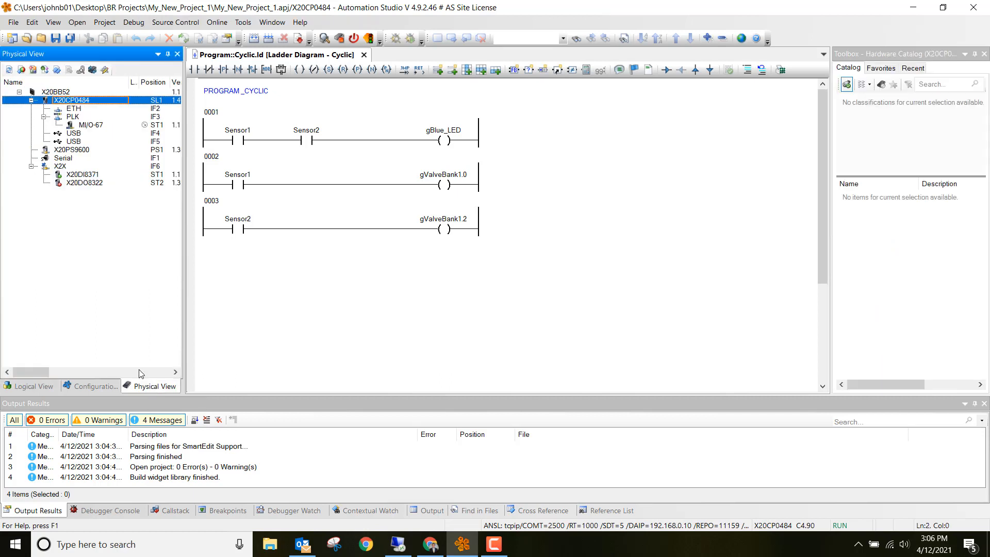
{"action": "mouse_move", "coordinate": [73, 107]}
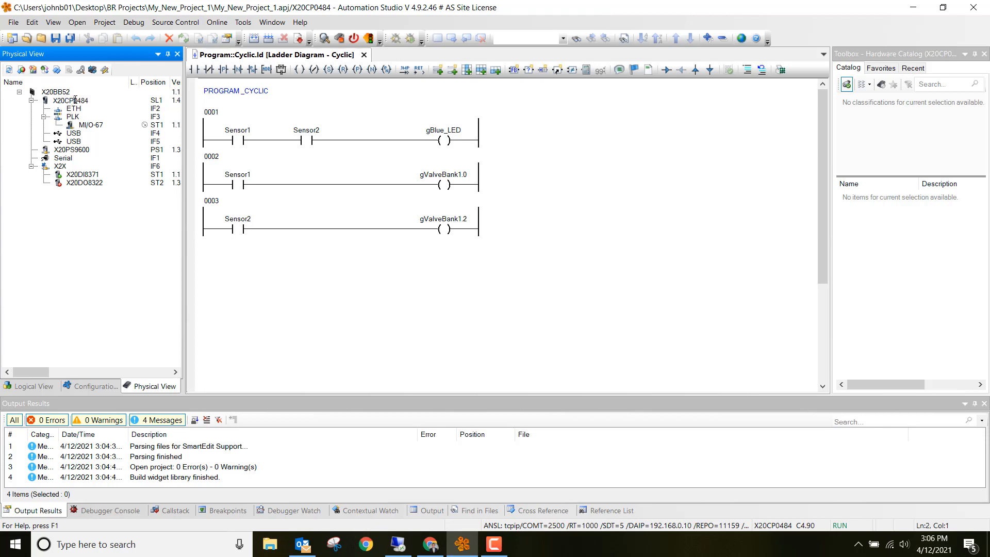
{"action": "left_click", "coordinate": [70, 99]}
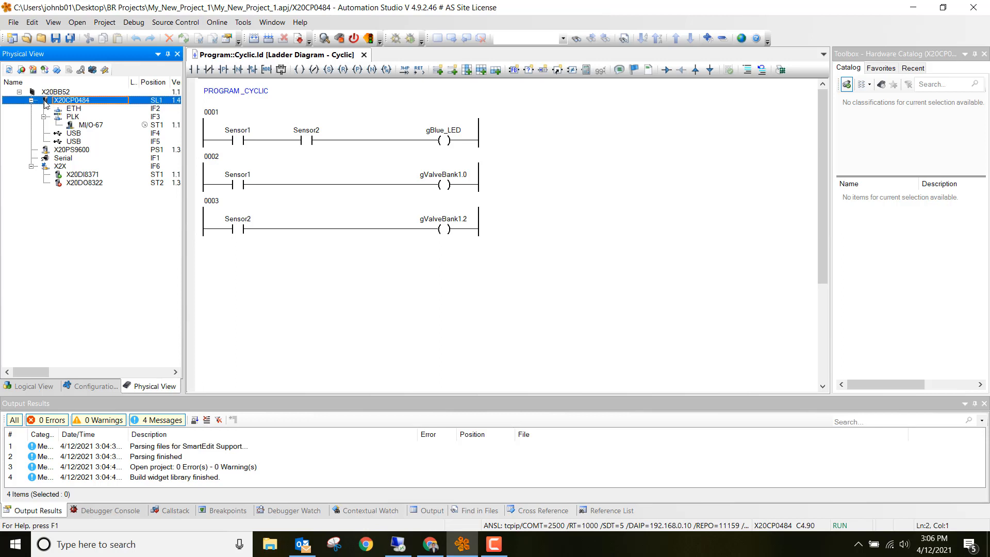
{"action": "right_click", "coordinate": [71, 99]}
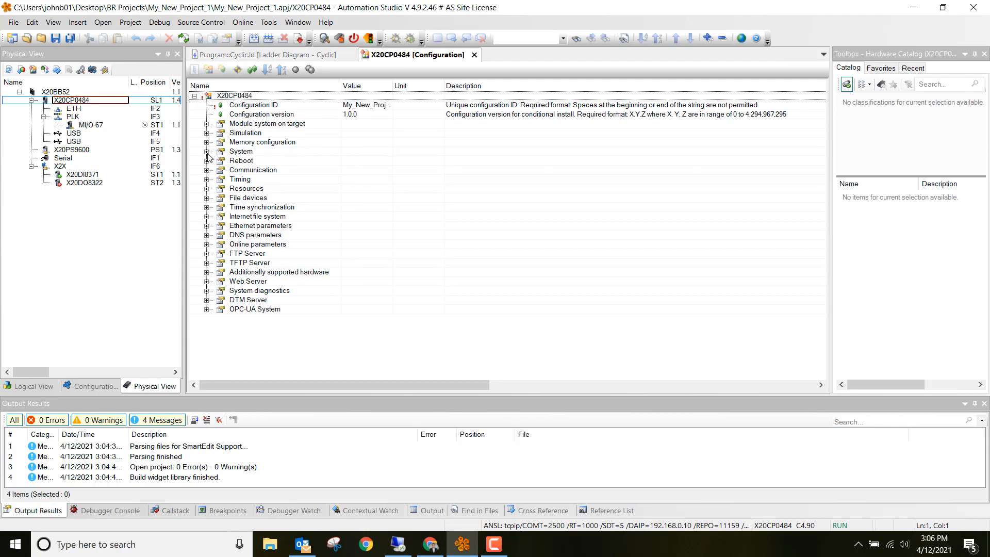
Step: Set System > Activate USB install to on and close the configuration editor
{"action": "left_click", "coordinate": [209, 152]}
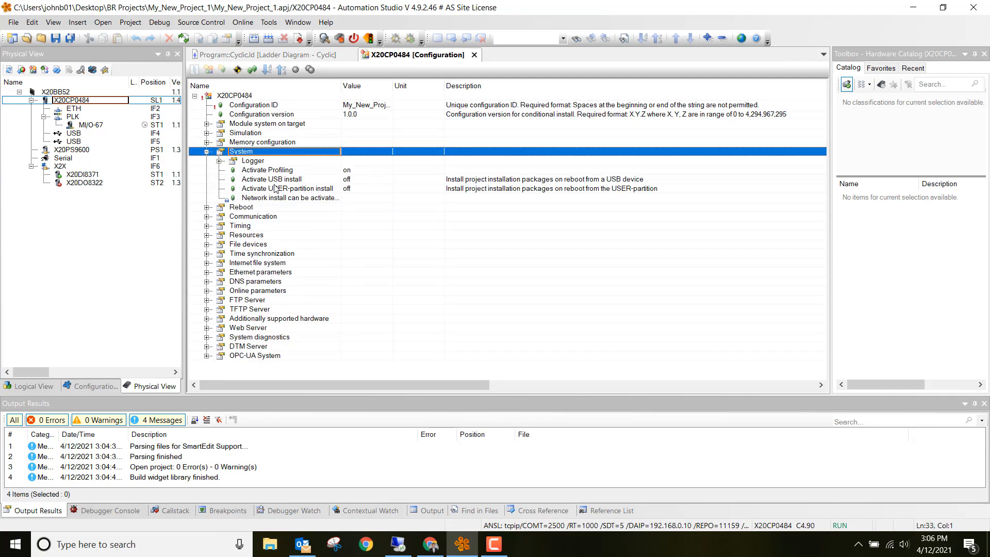
{"action": "left_click", "coordinate": [272, 179]}
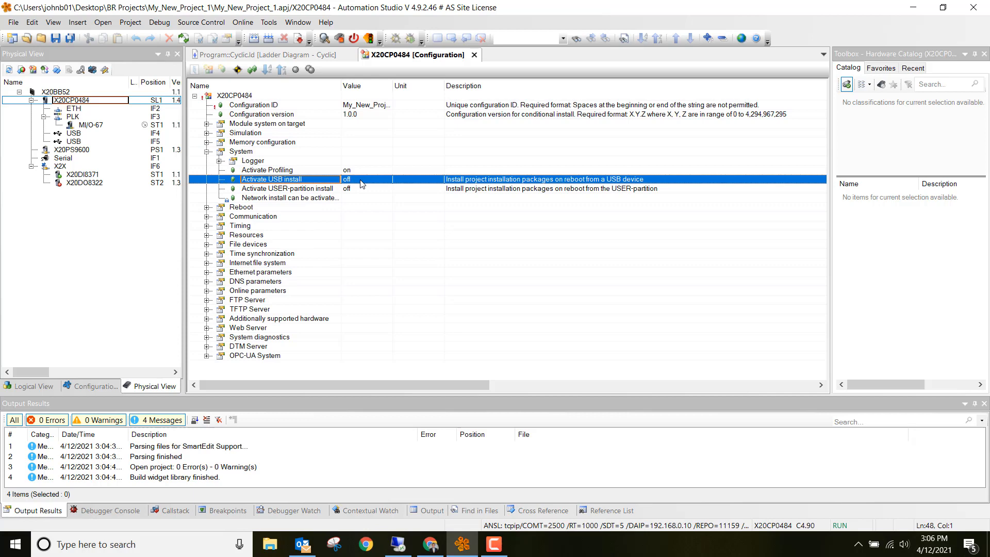
{"action": "left_click", "coordinate": [385, 181]}
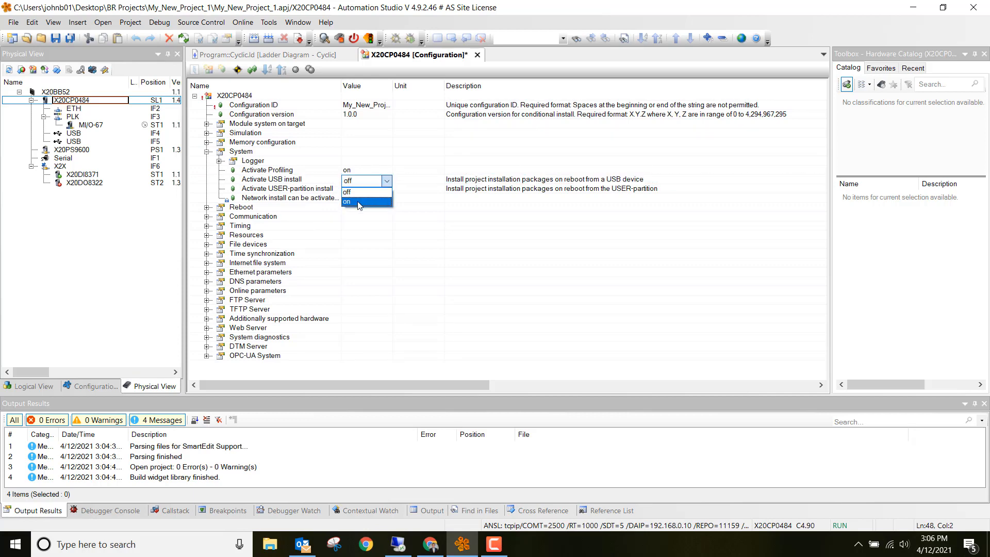
{"action": "left_click", "coordinate": [352, 201]}
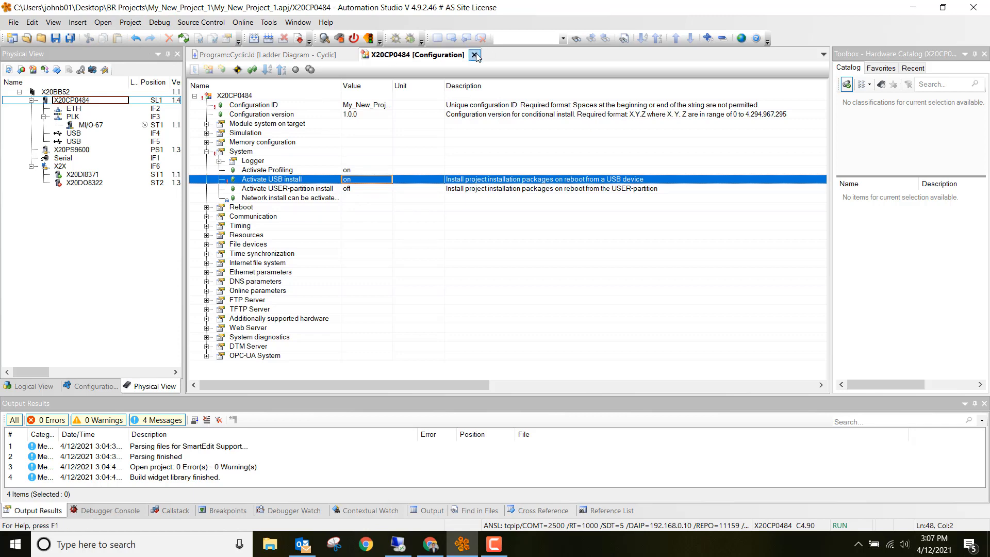
{"action": "left_click", "coordinate": [475, 55]}
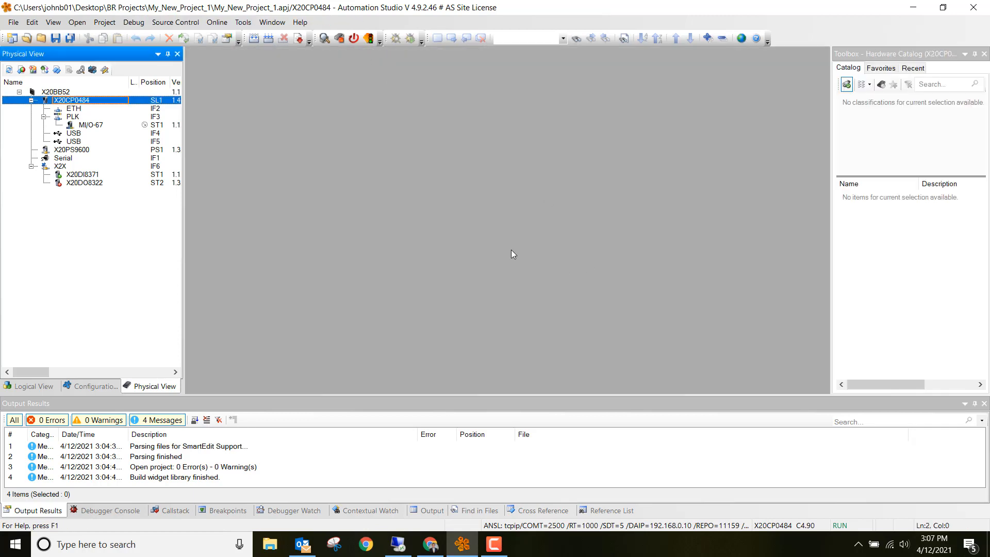
{"action": "mouse_move", "coordinate": [886, 514]}
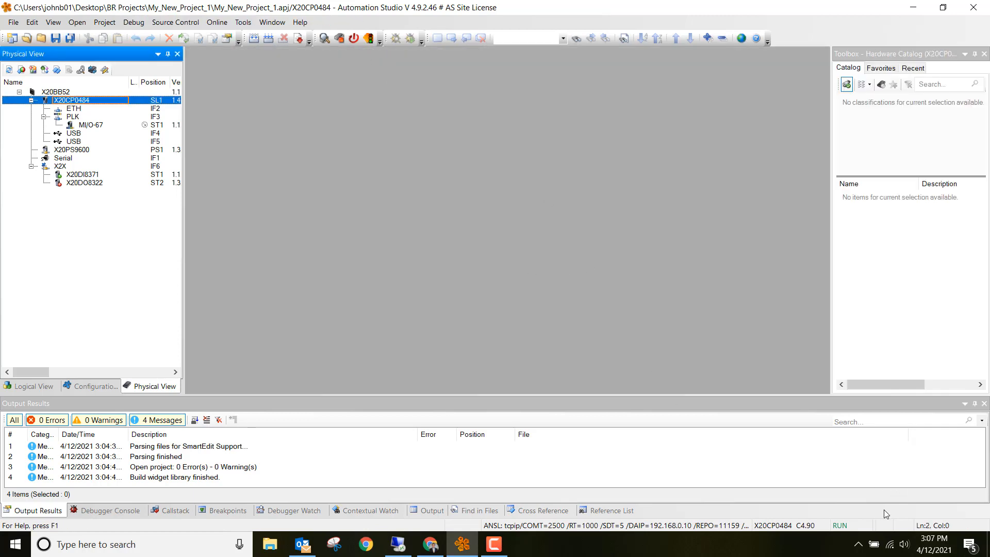
{"action": "mouse_move", "coordinate": [441, 78]}
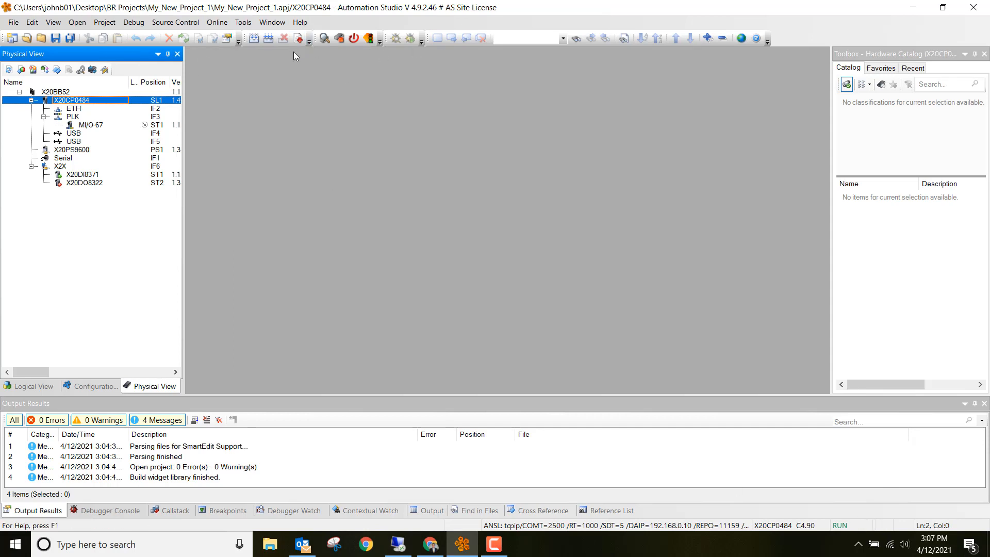
{"action": "mouse_move", "coordinate": [297, 38]}
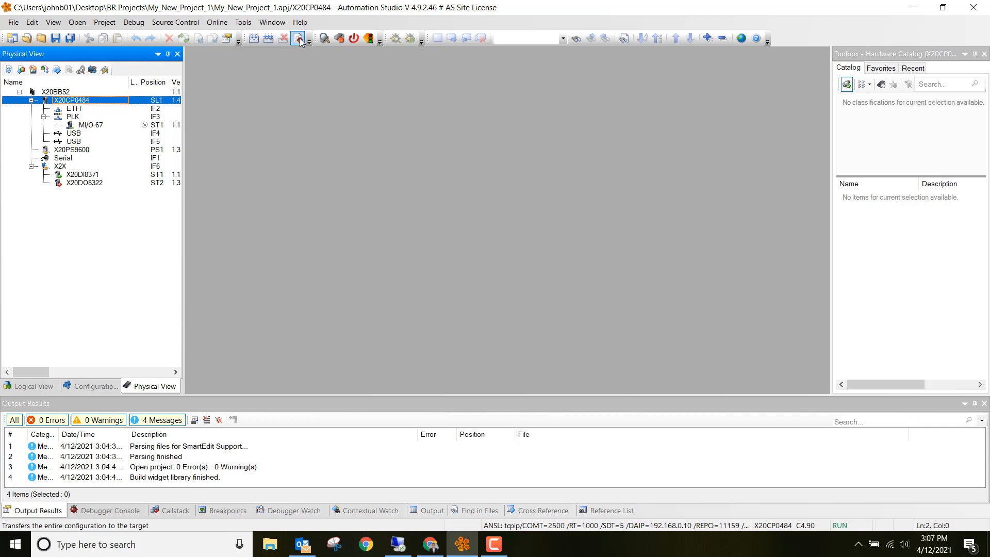
Step: Build the project and open the Transfer to target dialog
{"action": "left_click", "coordinate": [297, 39]}
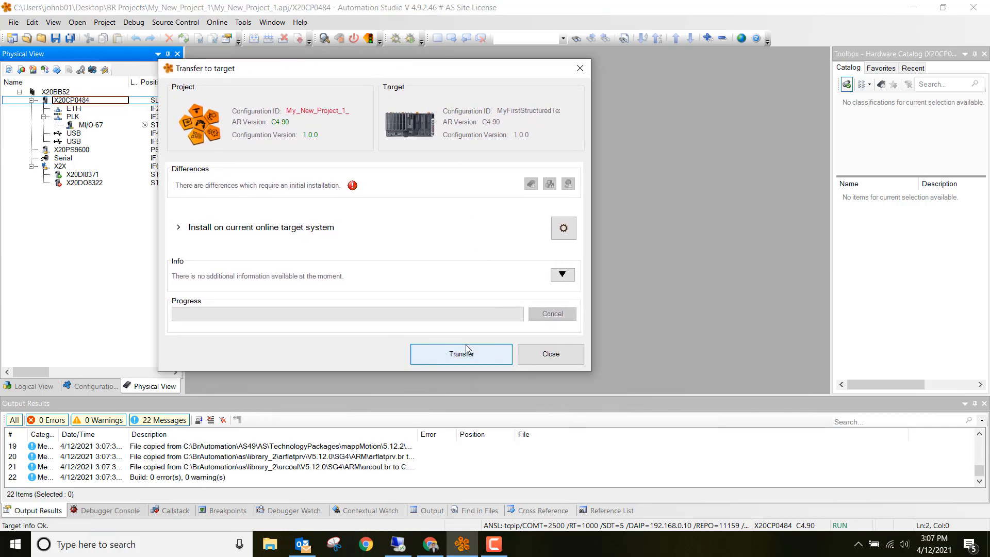
Step: Transfer to the X20CP0484, accepting partition and format, then close the dialog
{"action": "left_click", "coordinate": [461, 353]}
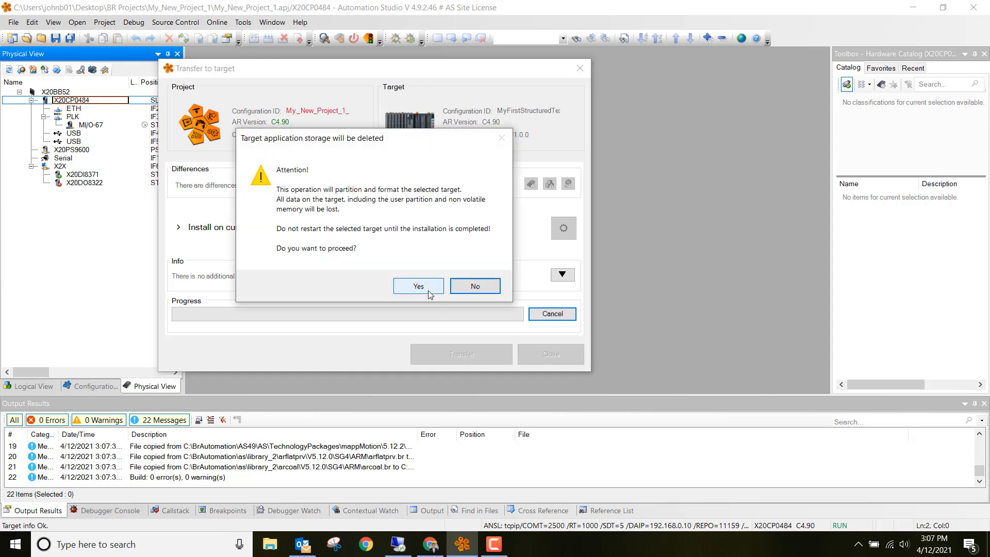
{"action": "left_click", "coordinate": [419, 286]}
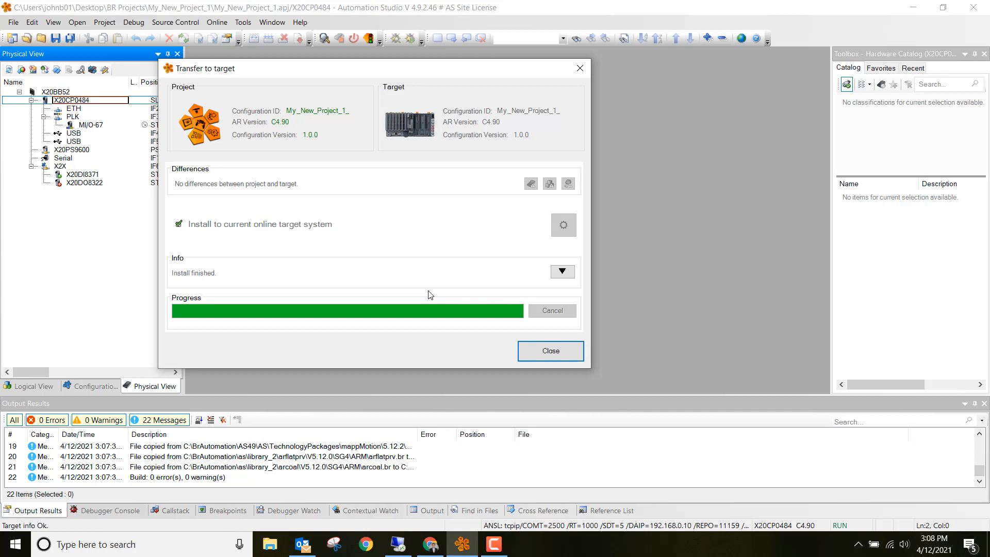
{"action": "mouse_move", "coordinate": [558, 322]}
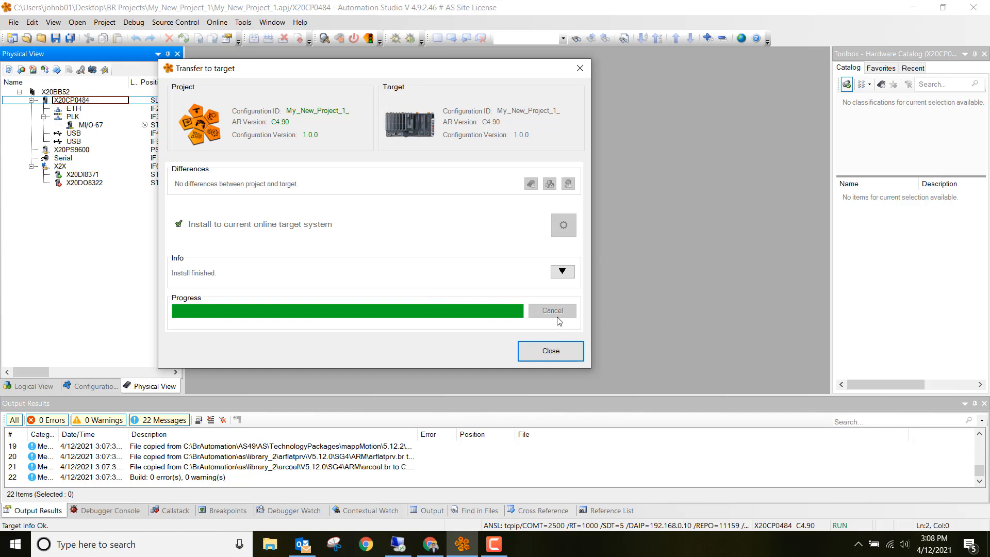
{"action": "left_click", "coordinate": [550, 351]}
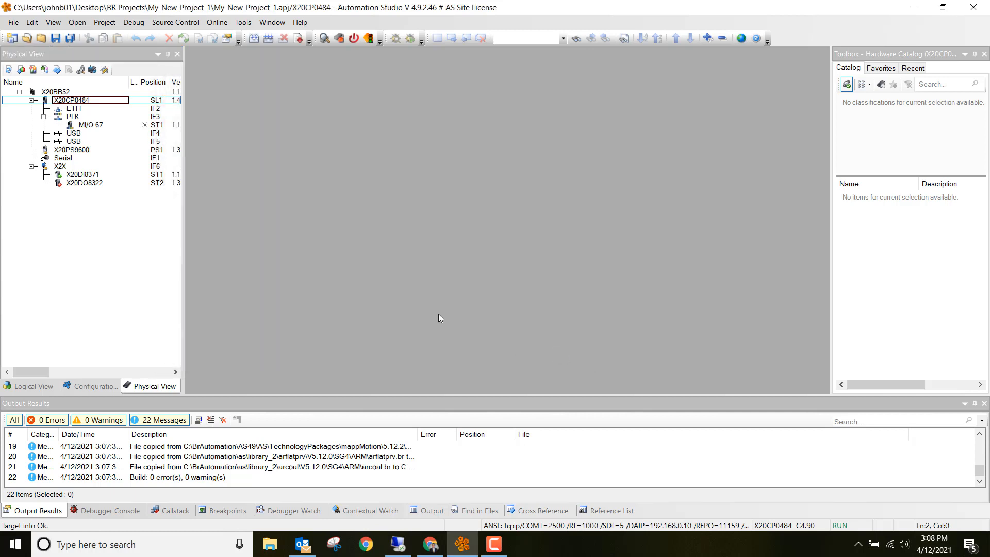
{"action": "mouse_move", "coordinate": [505, 238]}
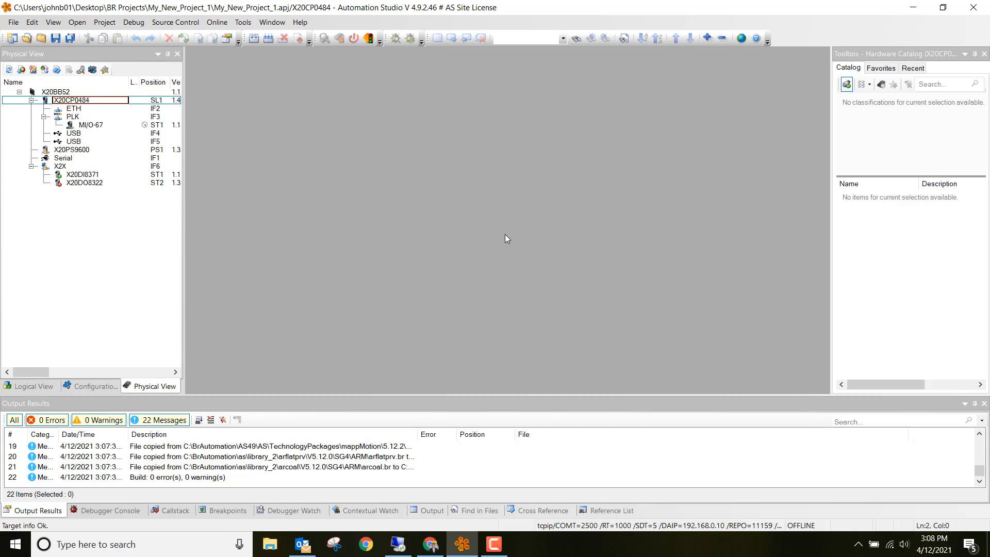
{"action": "mouse_move", "coordinate": [511, 247]}
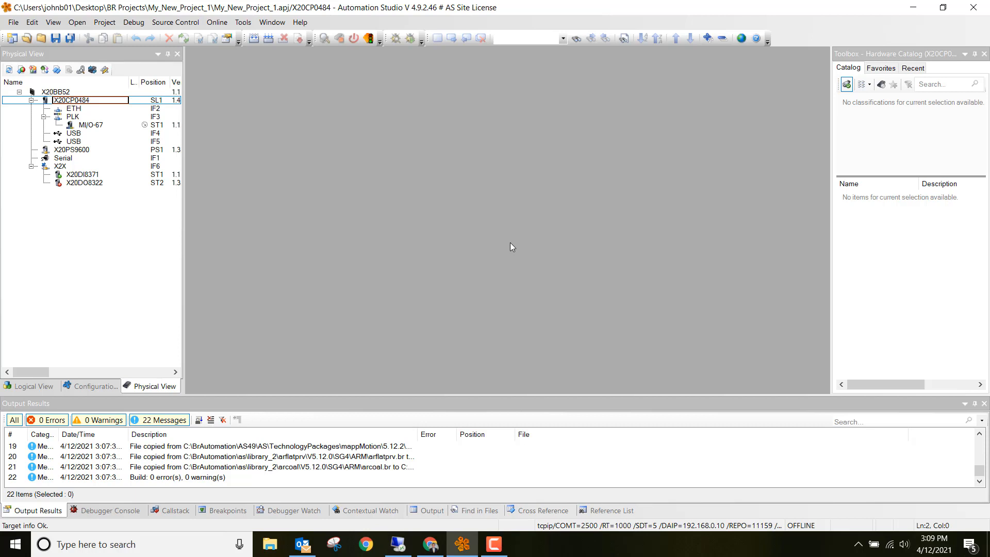
{"action": "mouse_move", "coordinate": [369, 50]}
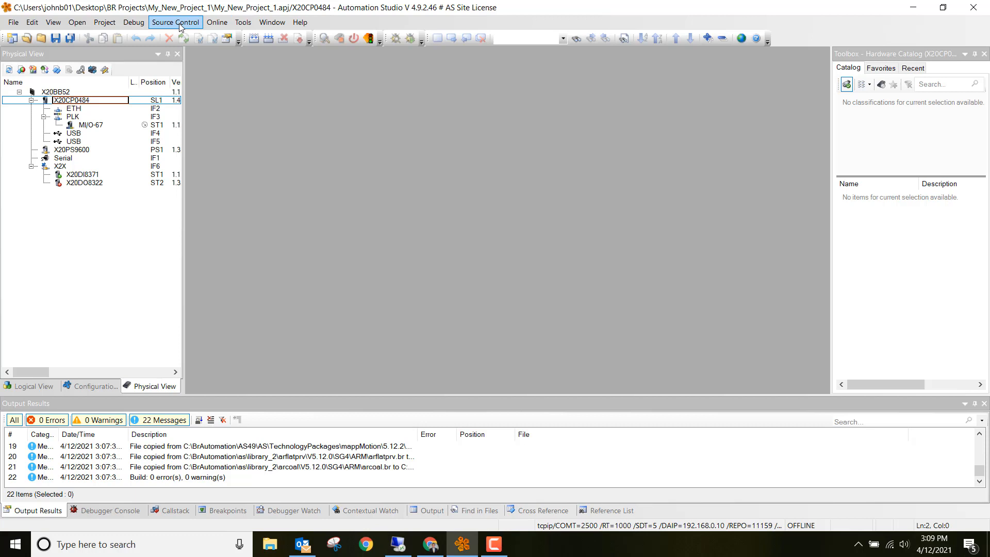
Step: Open Project > Project Installation > Generate Project Installation Package
{"action": "left_click", "coordinate": [77, 22]}
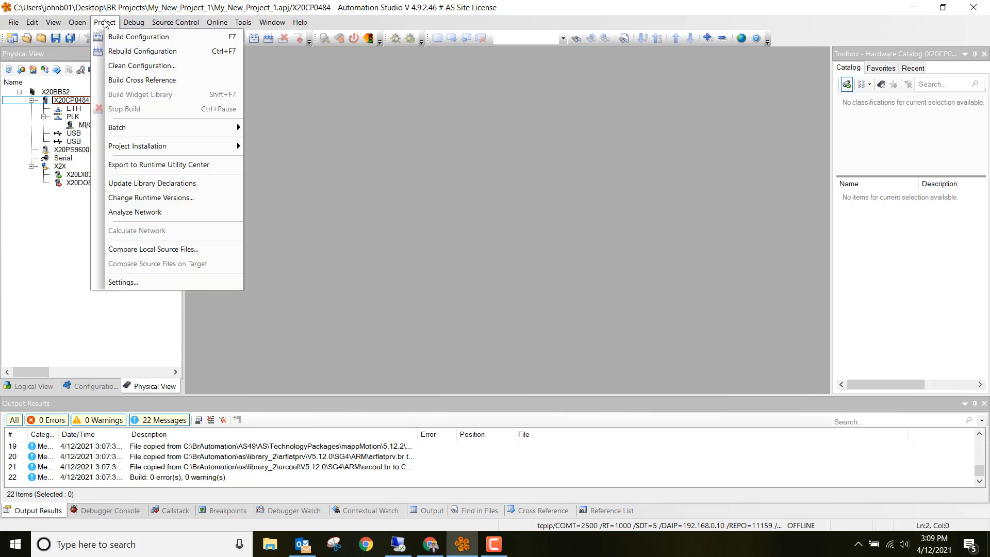
{"action": "mouse_move", "coordinate": [141, 66]}
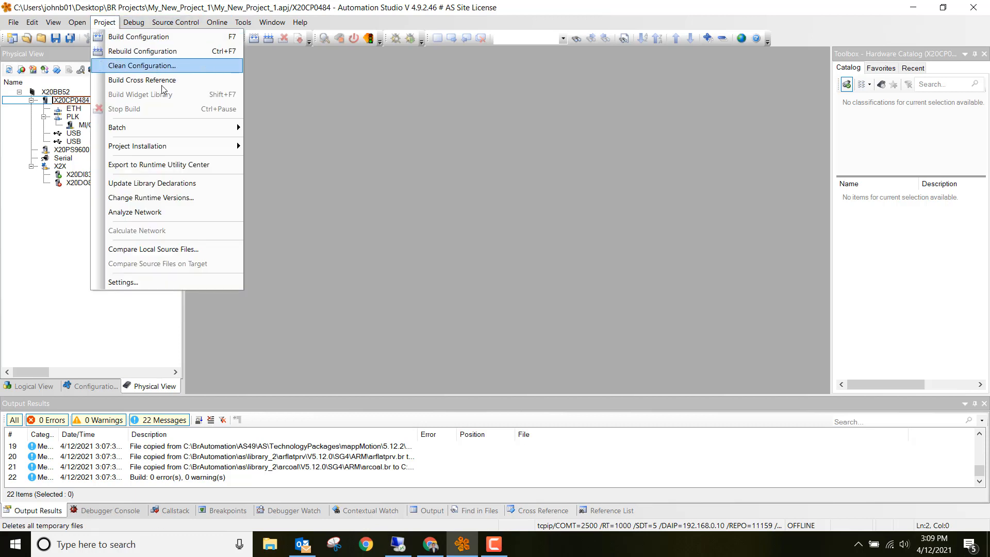
{"action": "mouse_move", "coordinate": [138, 145]}
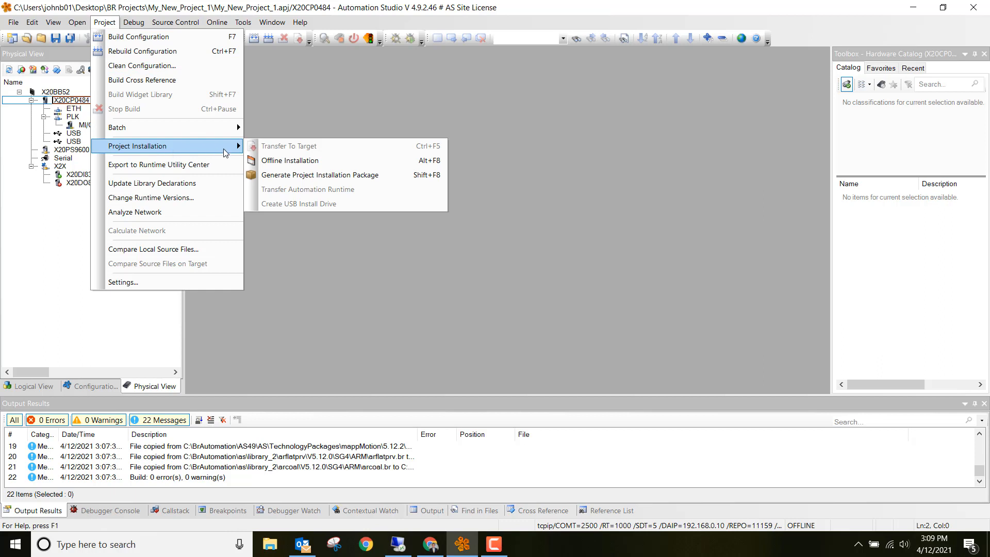
{"action": "mouse_move", "coordinate": [320, 175]}
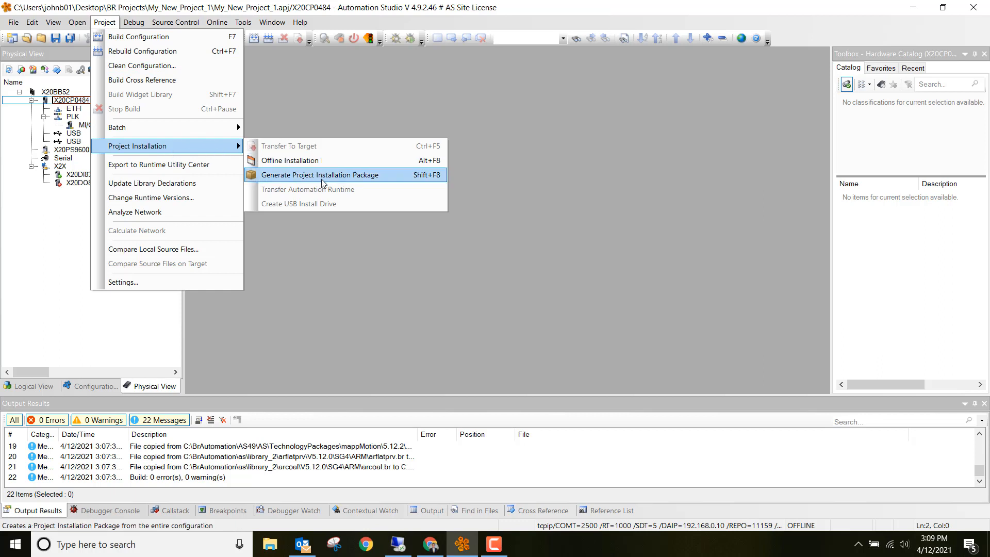
{"action": "left_click", "coordinate": [319, 175]}
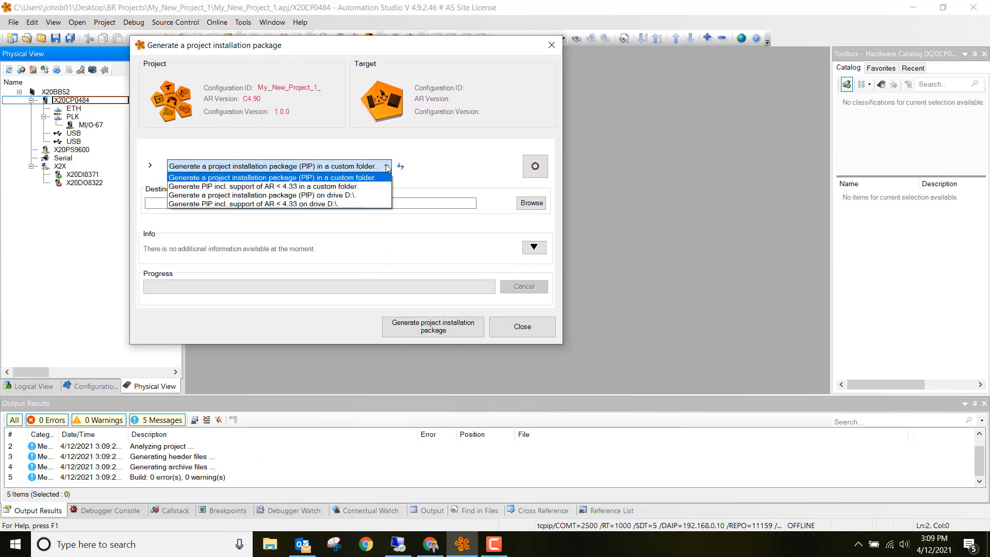
{"action": "mouse_move", "coordinate": [349, 194]}
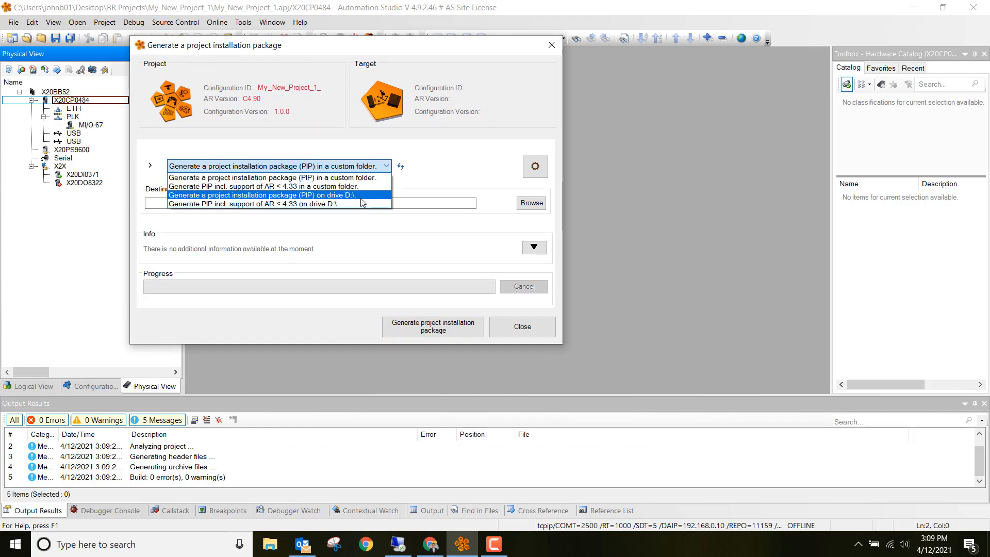
Step: Generate the project installation package (PIP) on drive D:\ and close the dialog
{"action": "left_click", "coordinate": [265, 195]}
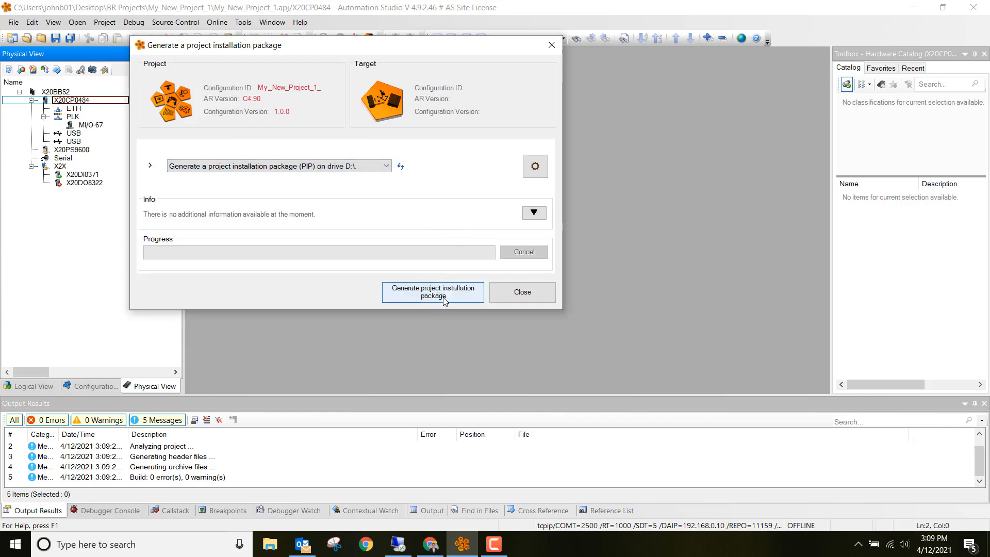
{"action": "left_click", "coordinate": [433, 292]}
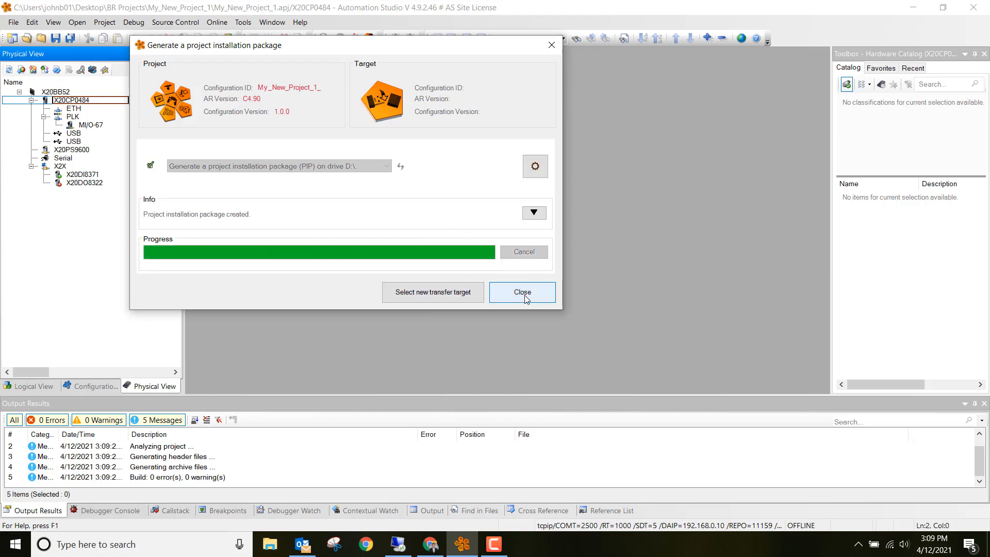
{"action": "left_click", "coordinate": [521, 293]}
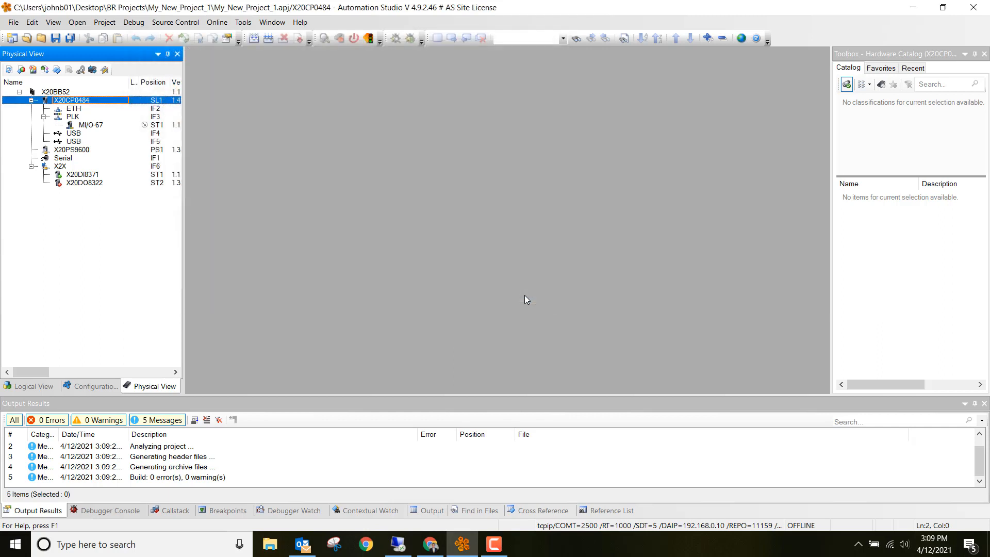
{"action": "mouse_move", "coordinate": [244, 139]}
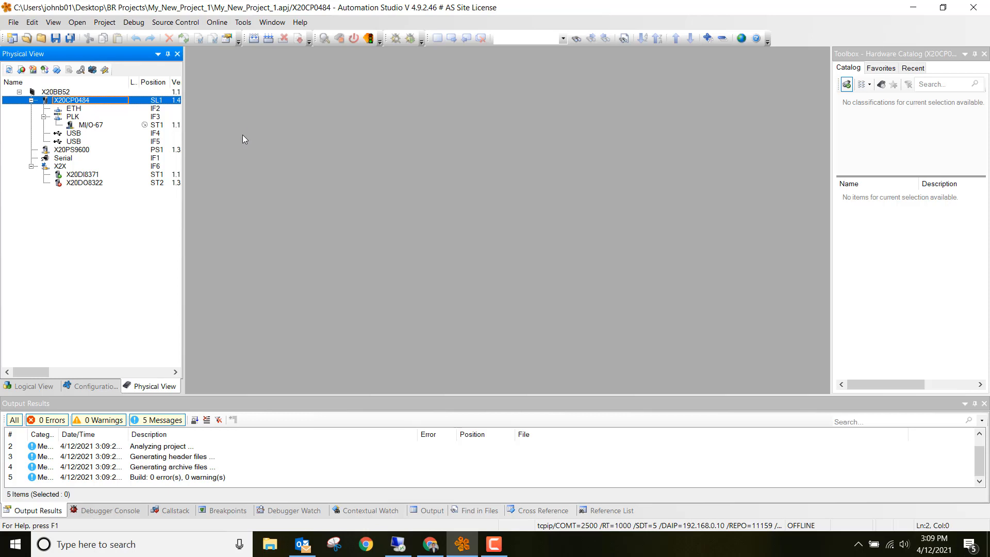
Step: Eject the UDisk USB drive D: from the Safely Remove Hardware tray icon
{"action": "left_click", "coordinate": [858, 544]}
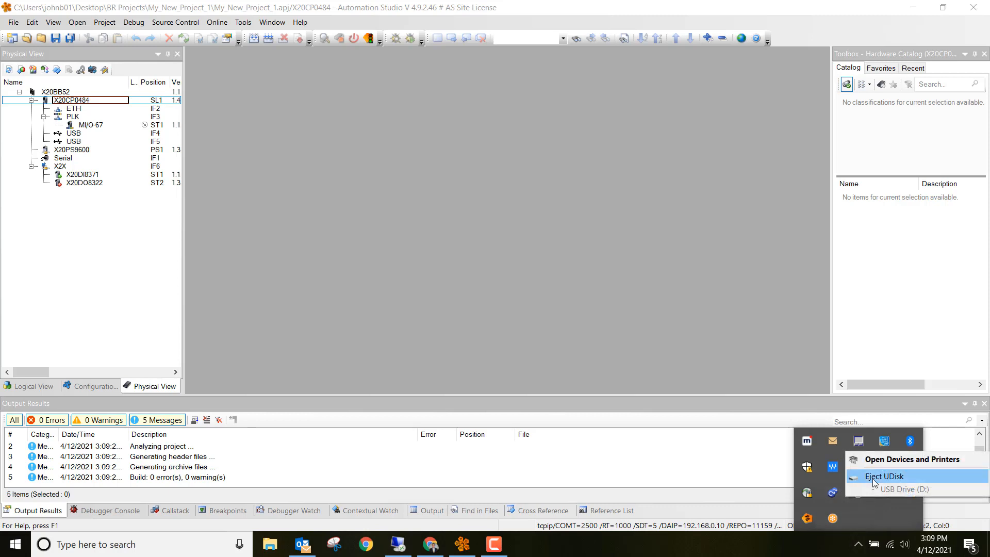
{"action": "left_click", "coordinate": [884, 476]}
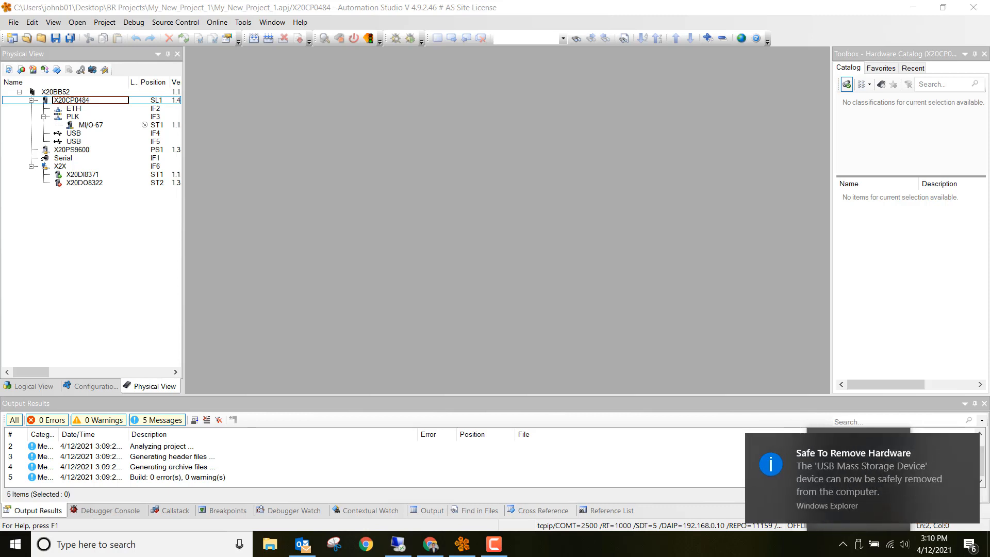